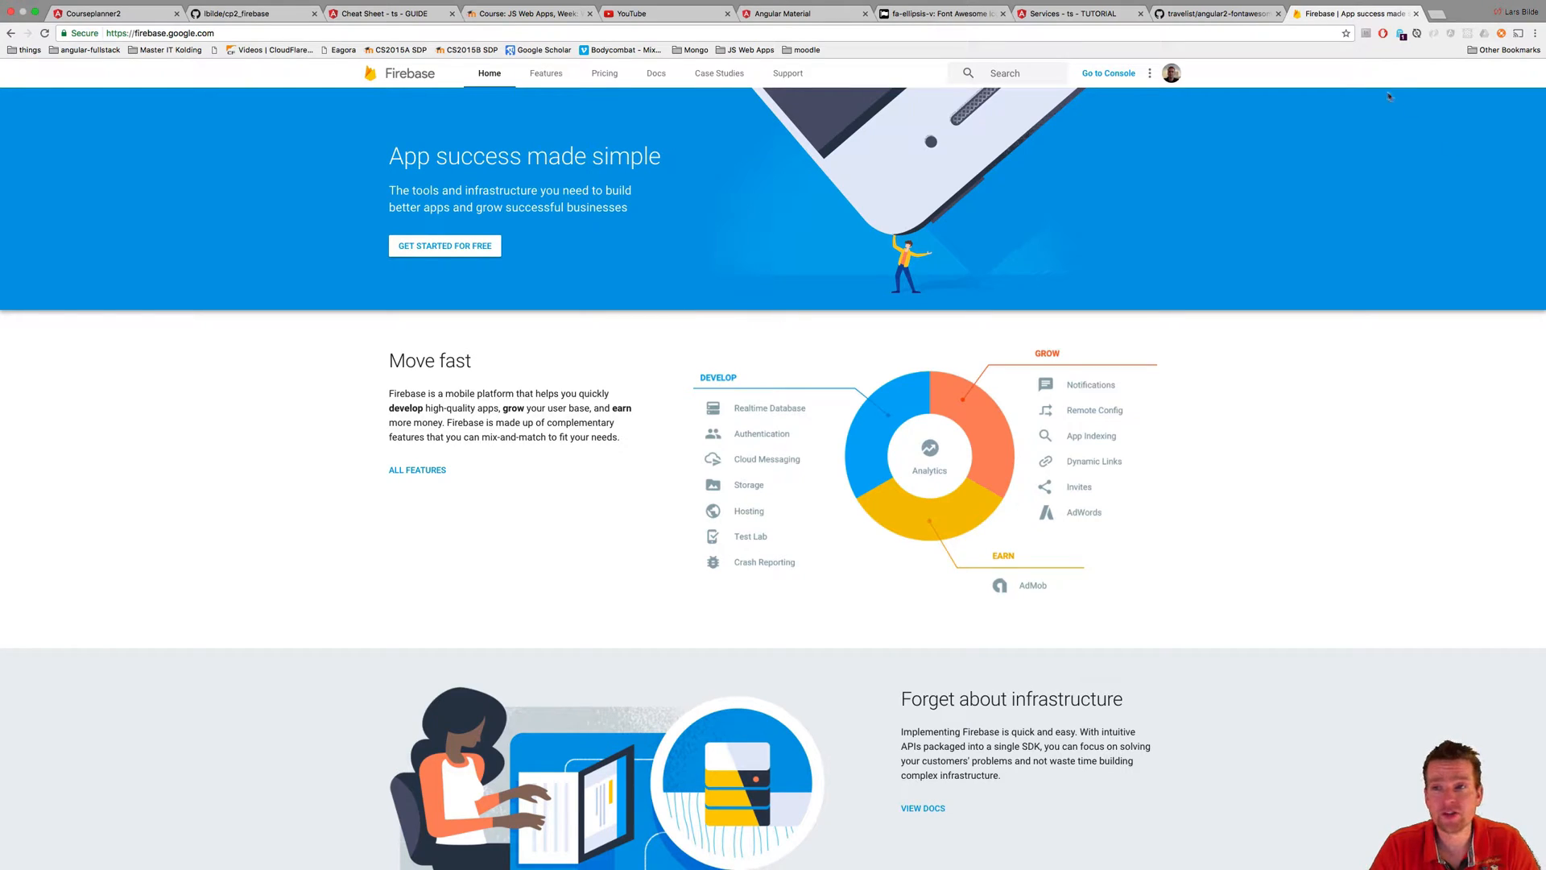
mouse_move(733, 337)
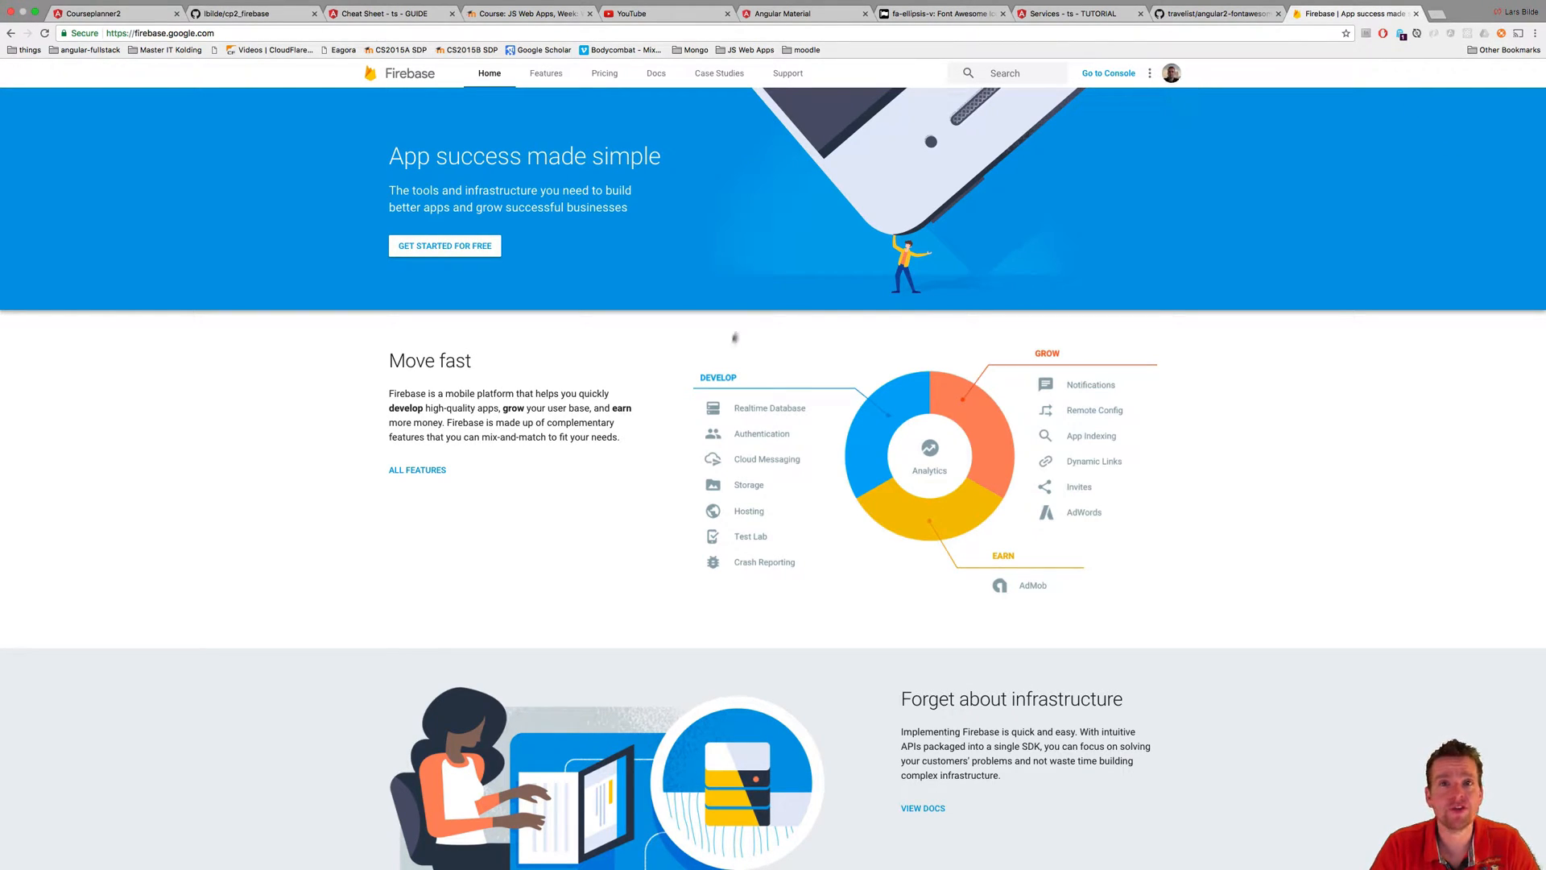
mouse_move(628, 408)
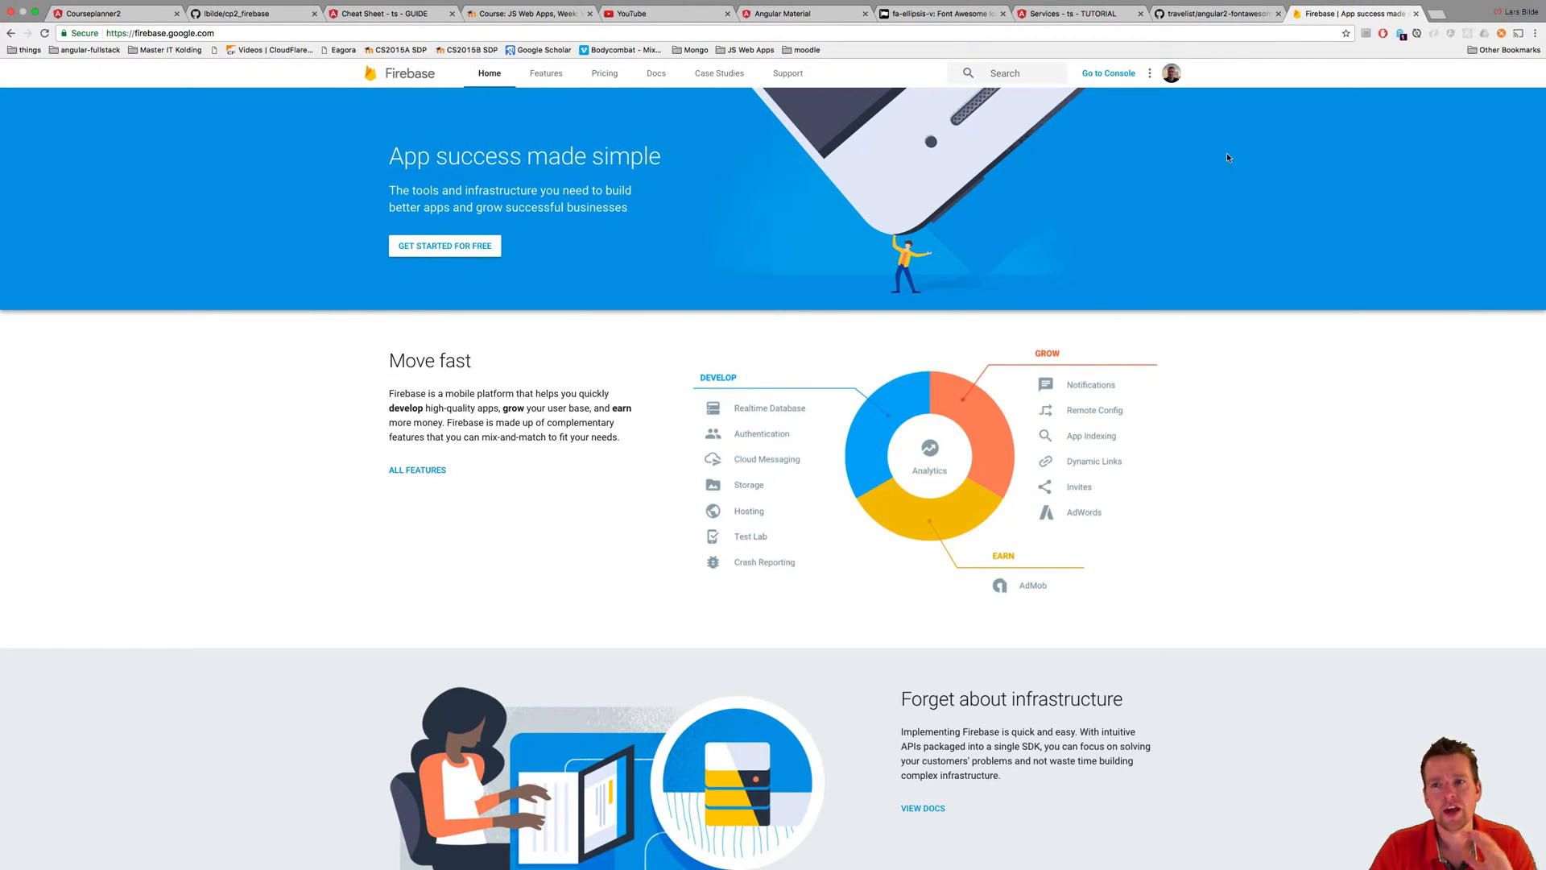
Scroll the Firebase homepage and go to the console's project list.
scroll("down", 3)
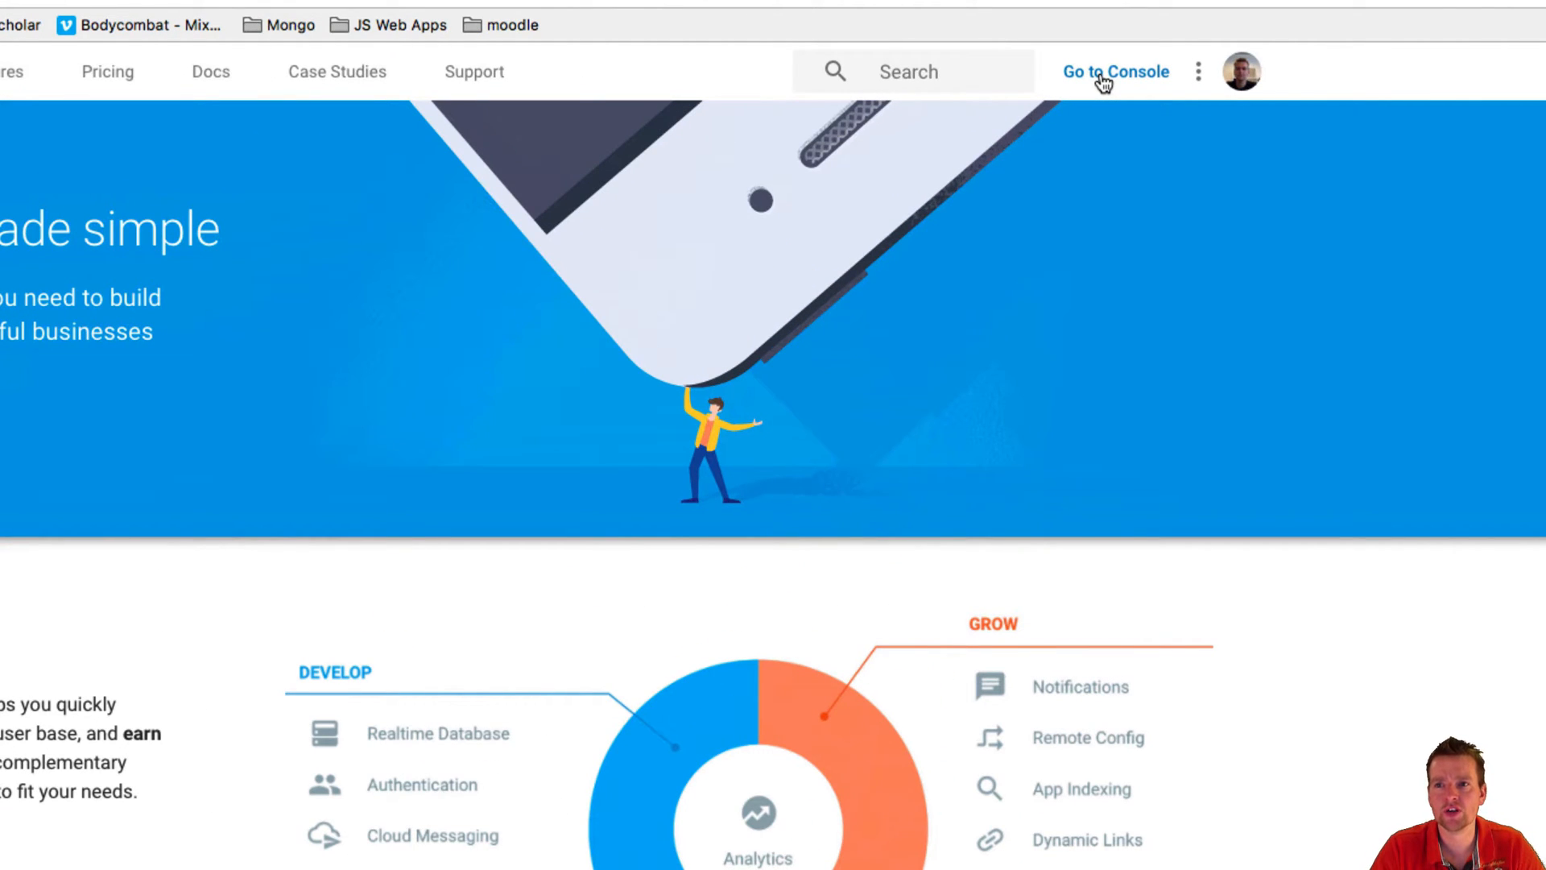
left_click(1114, 72)
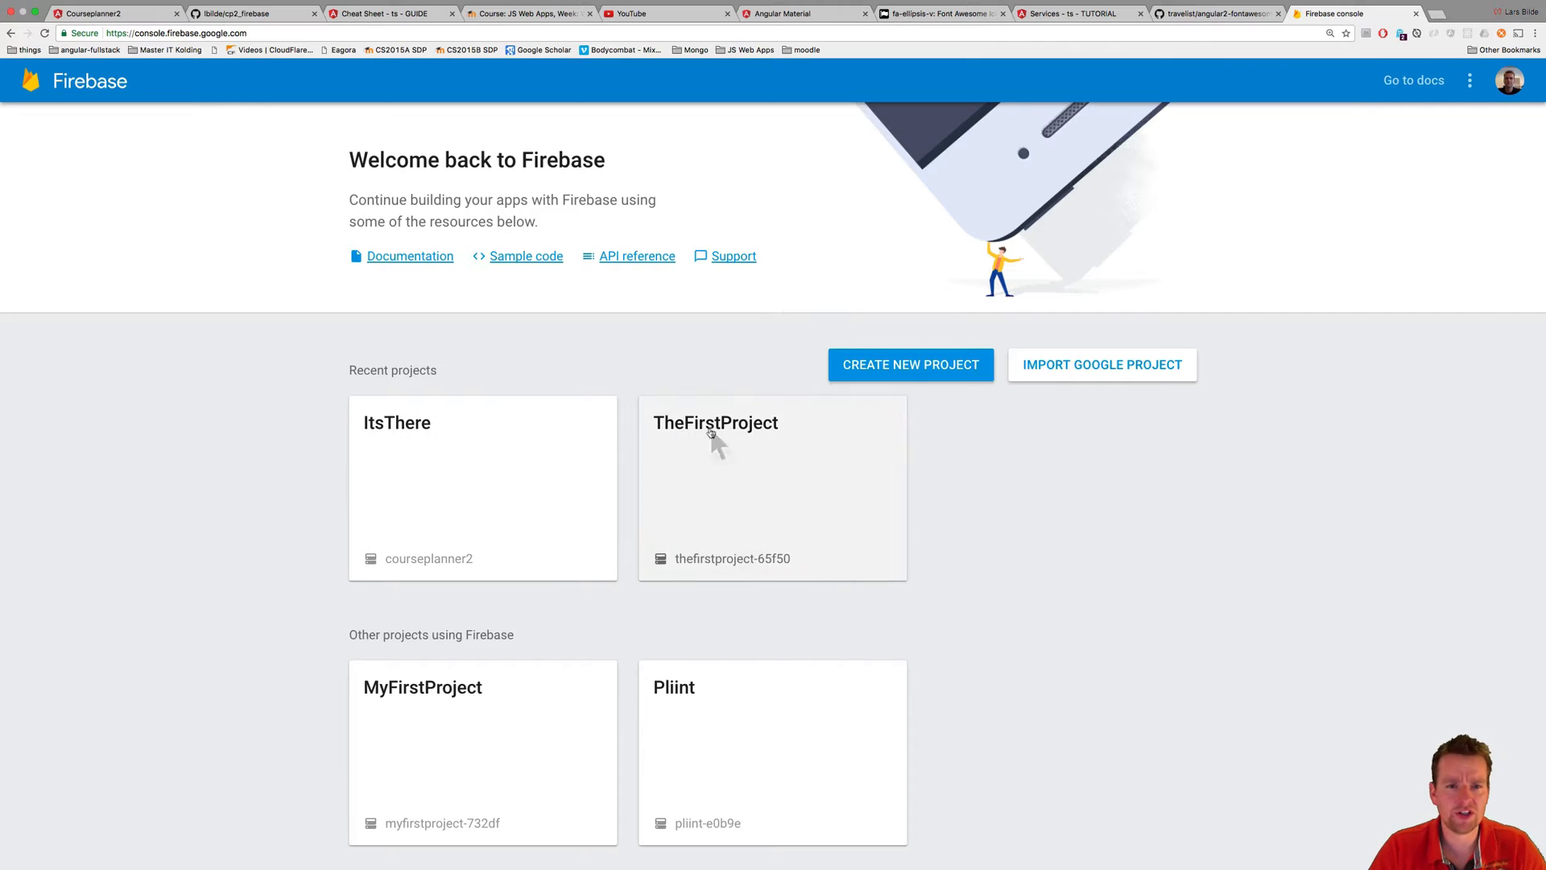
mouse_move(816, 406)
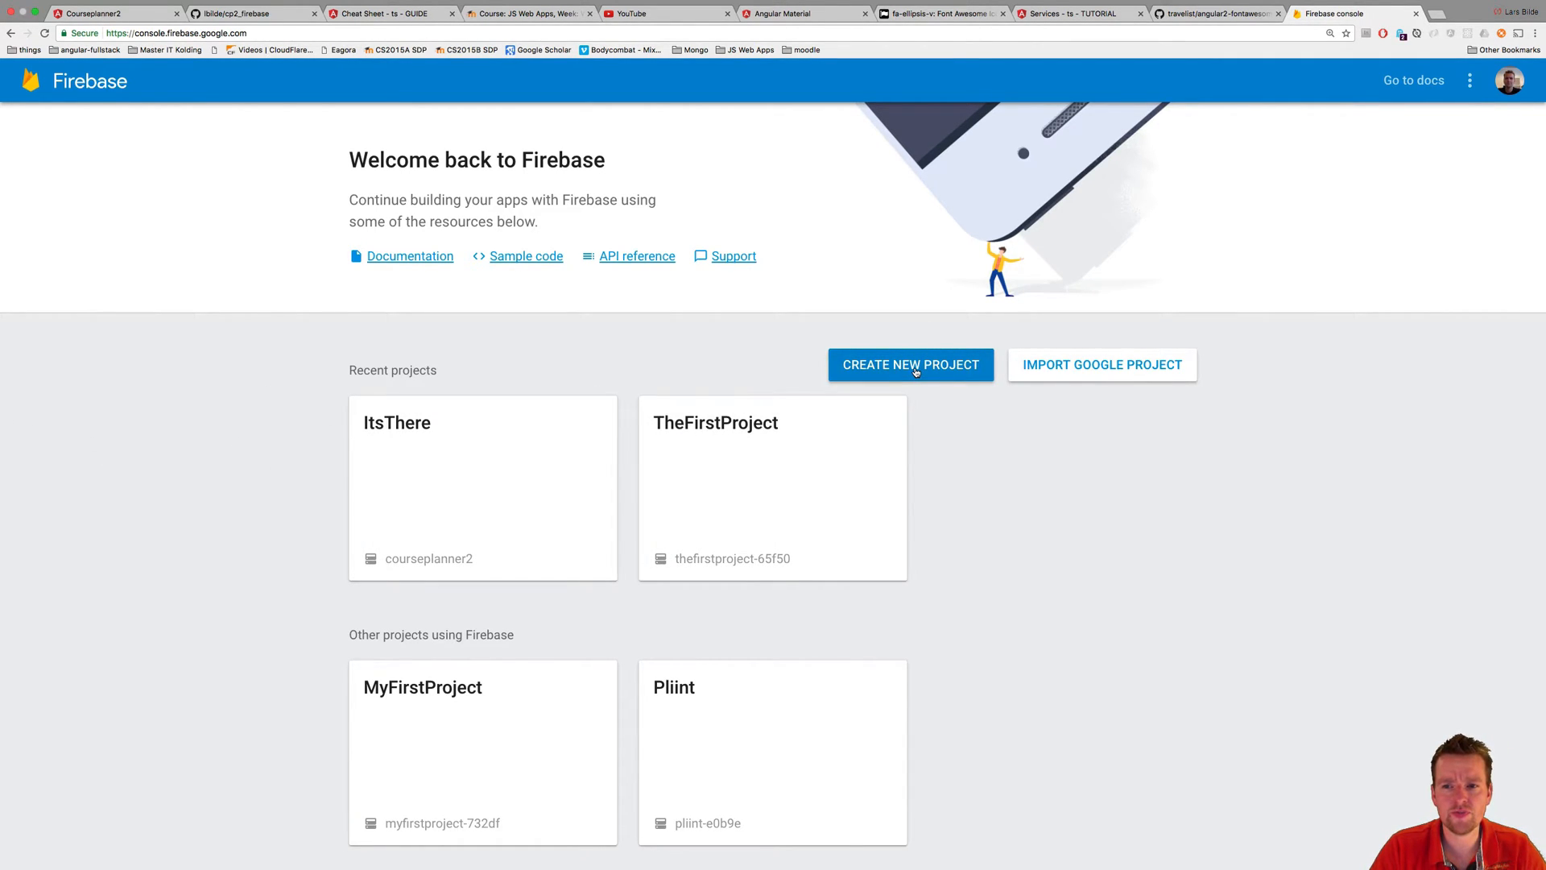
Create project 'cp2rest' with Denmark as country/region.
left_click(910, 365)
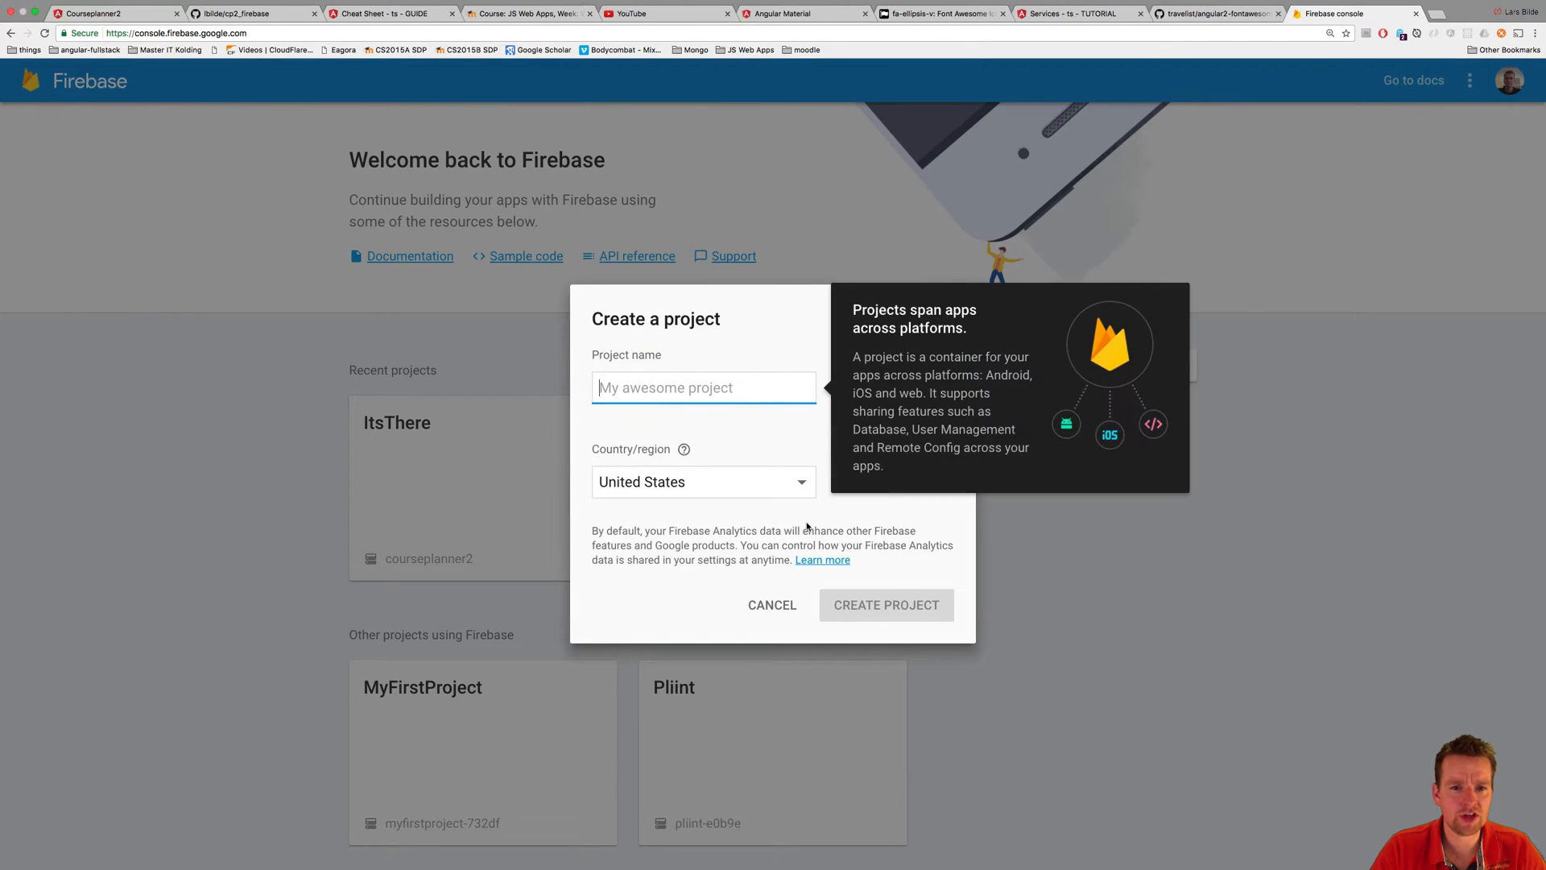
type("cp2rest")
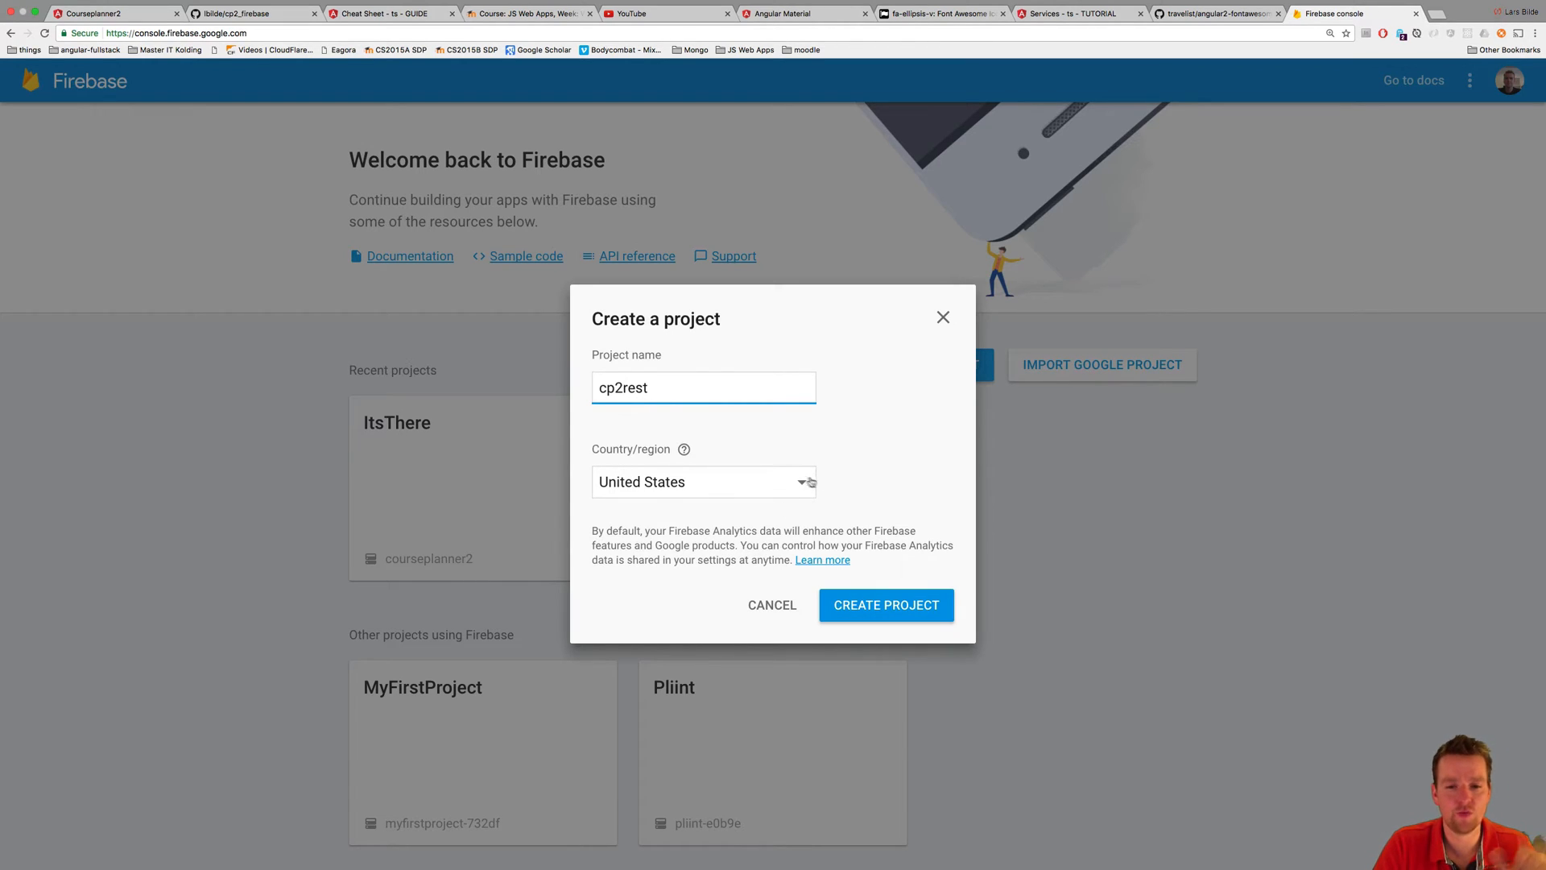
left_click(704, 482)
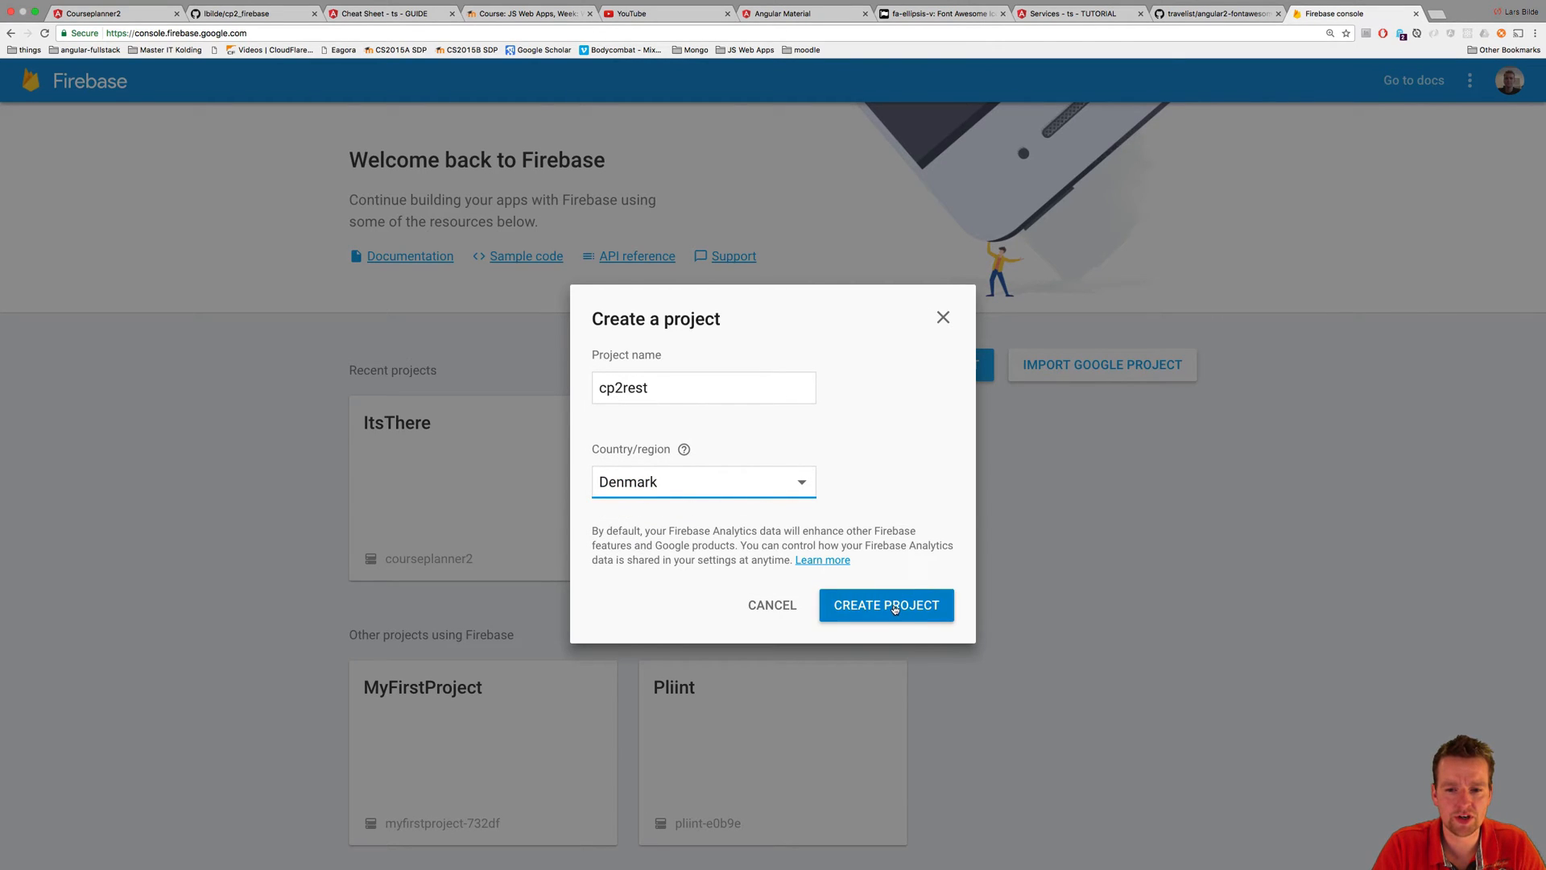
left_click(884, 605)
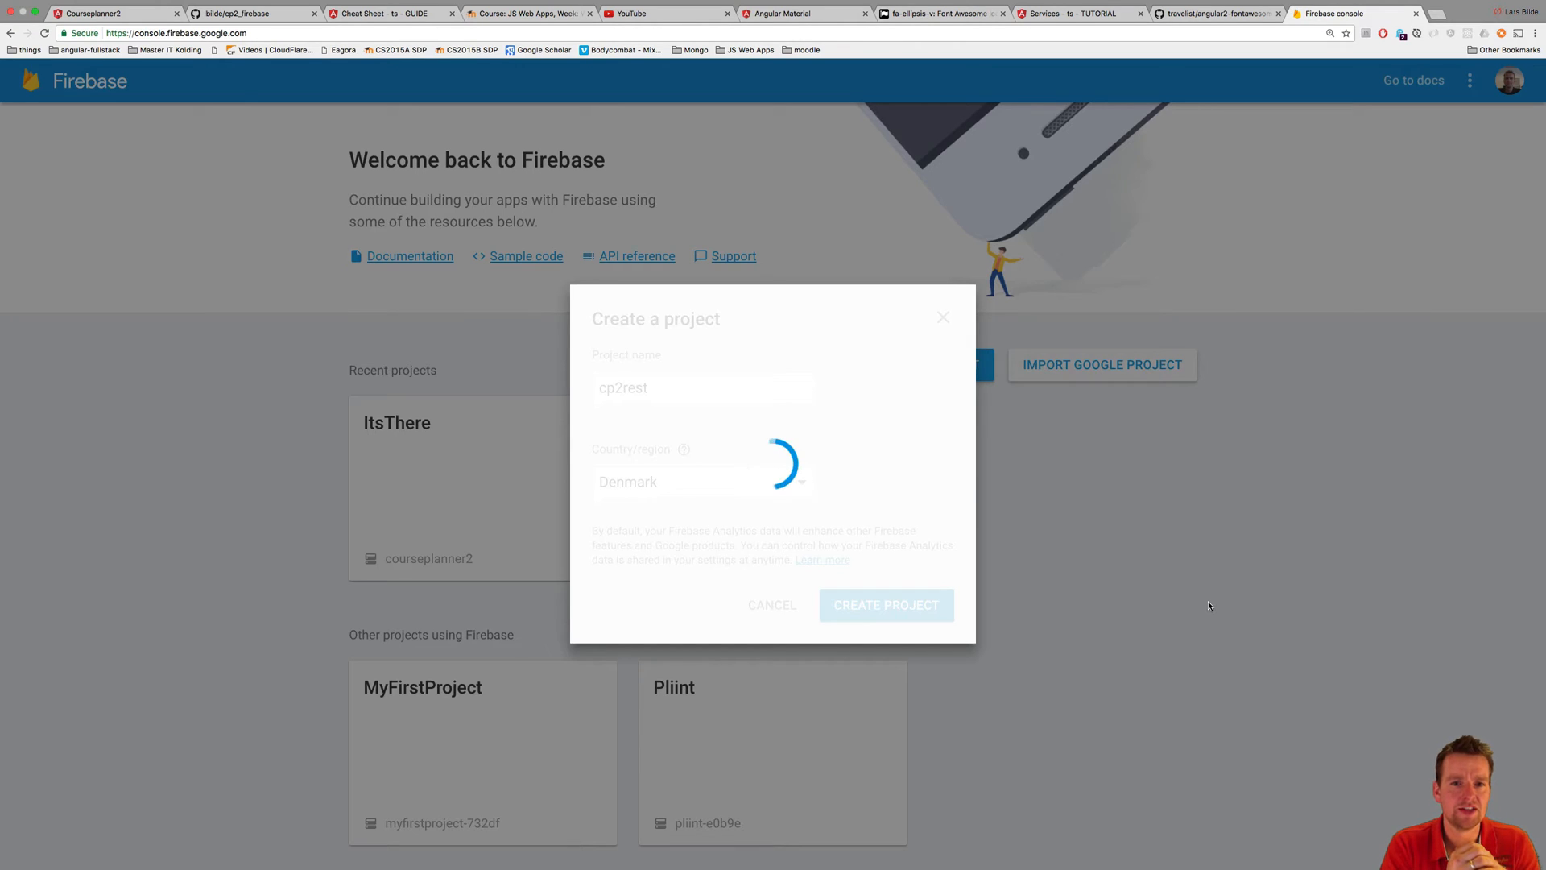
Confirm cp2rest creation and show its empty Authentication users page.
left_click(884, 605)
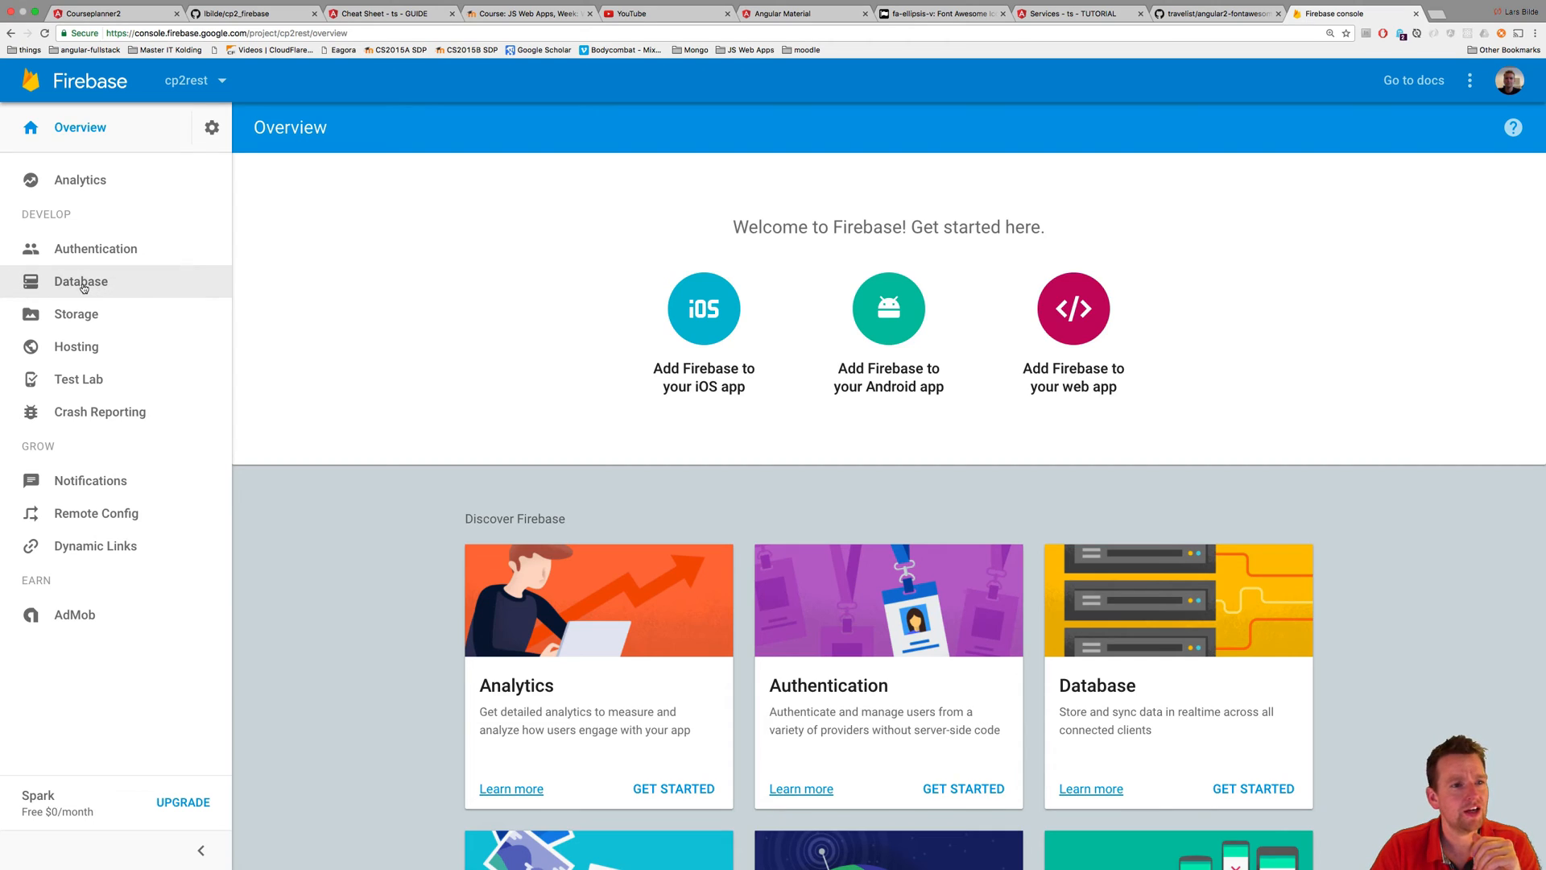
left_click(96, 249)
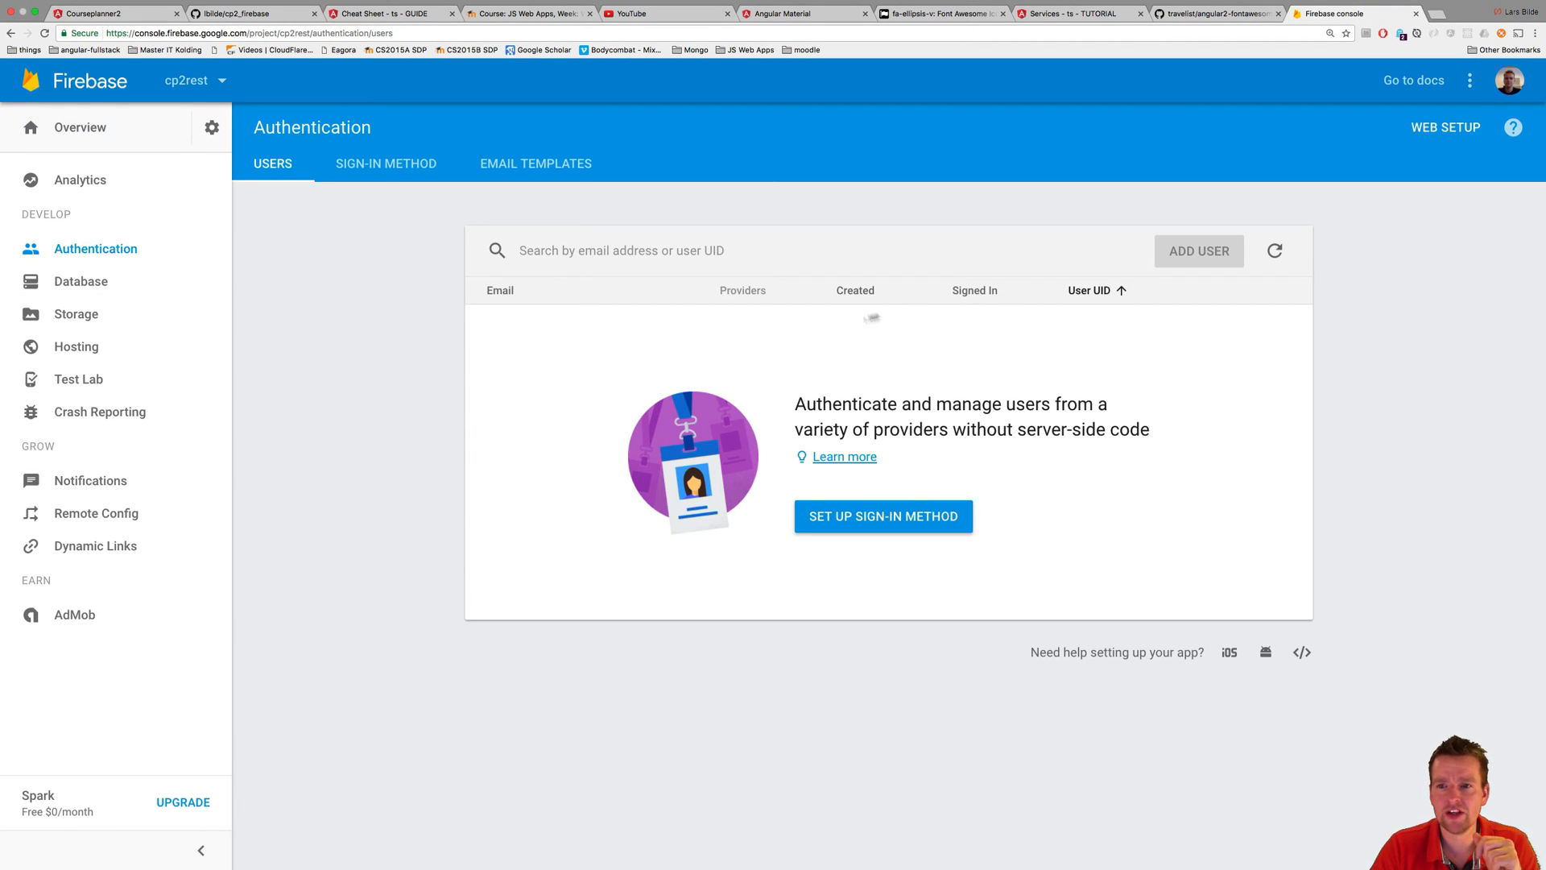
mouse_move(422, 355)
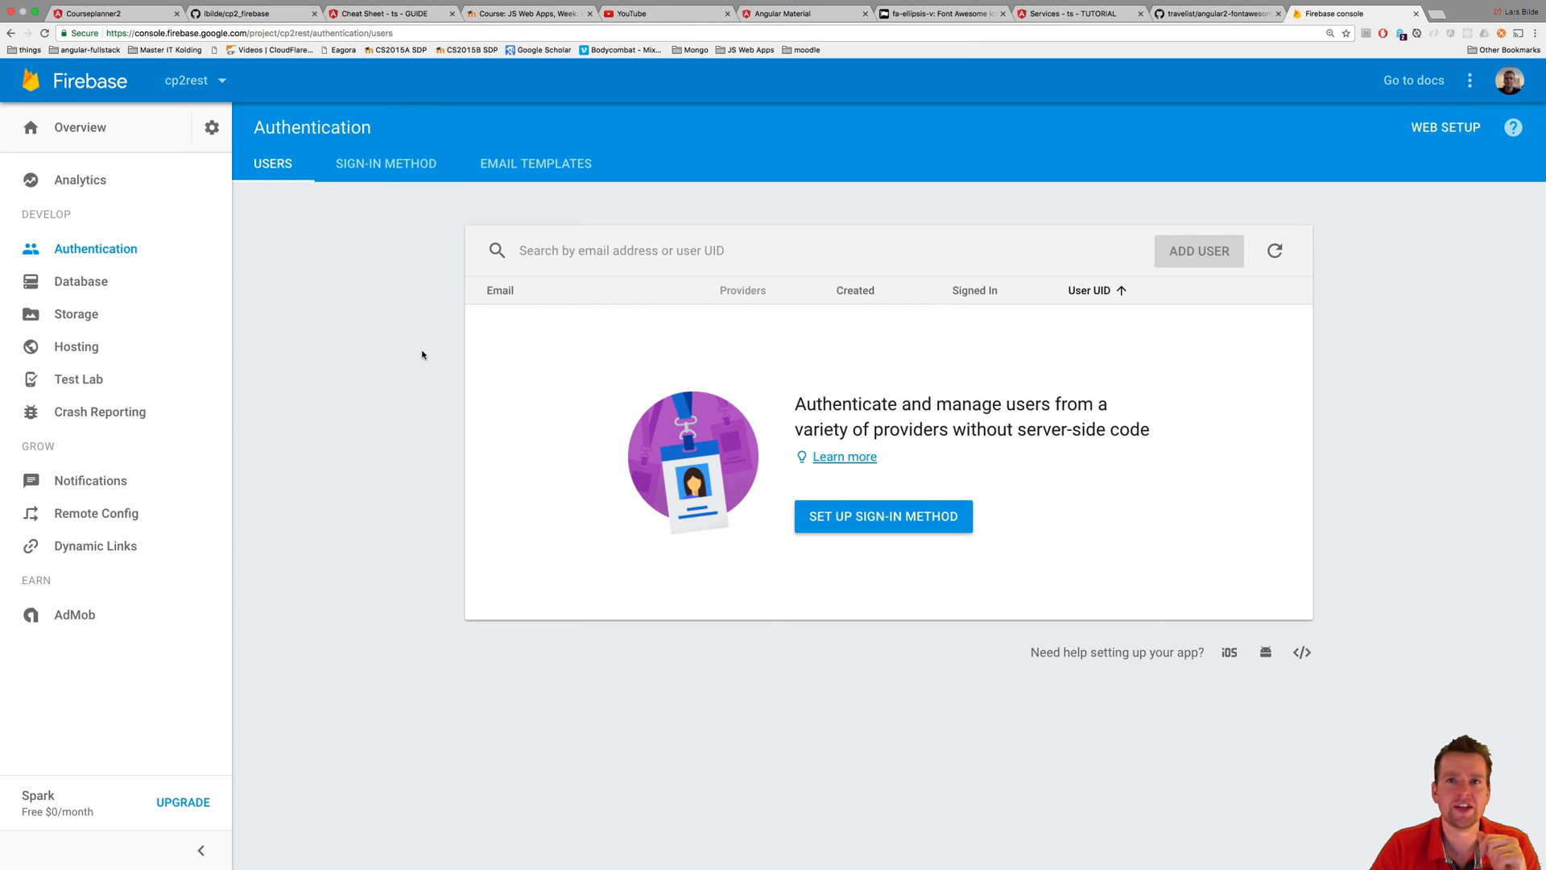